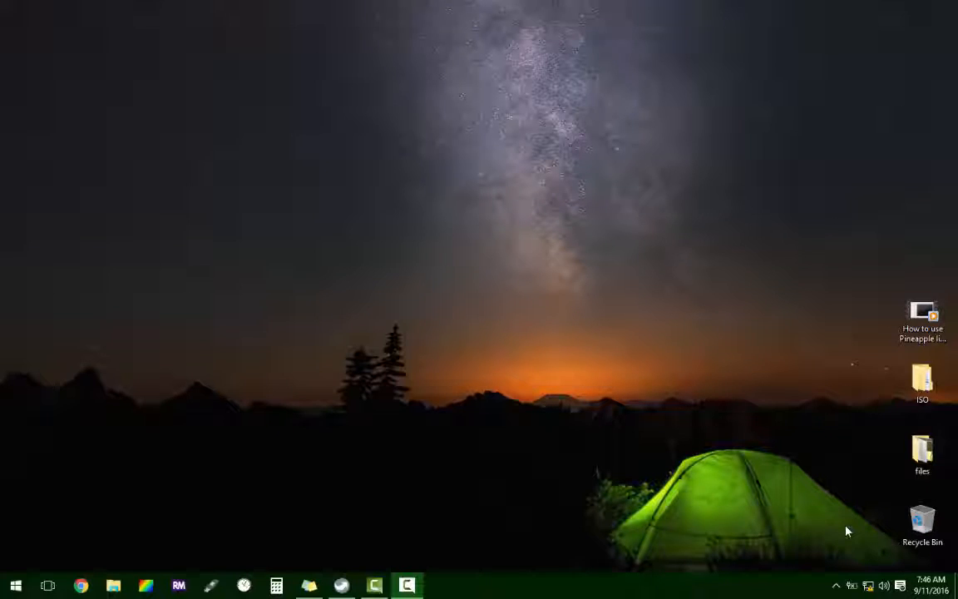
mouse_move(549, 596)
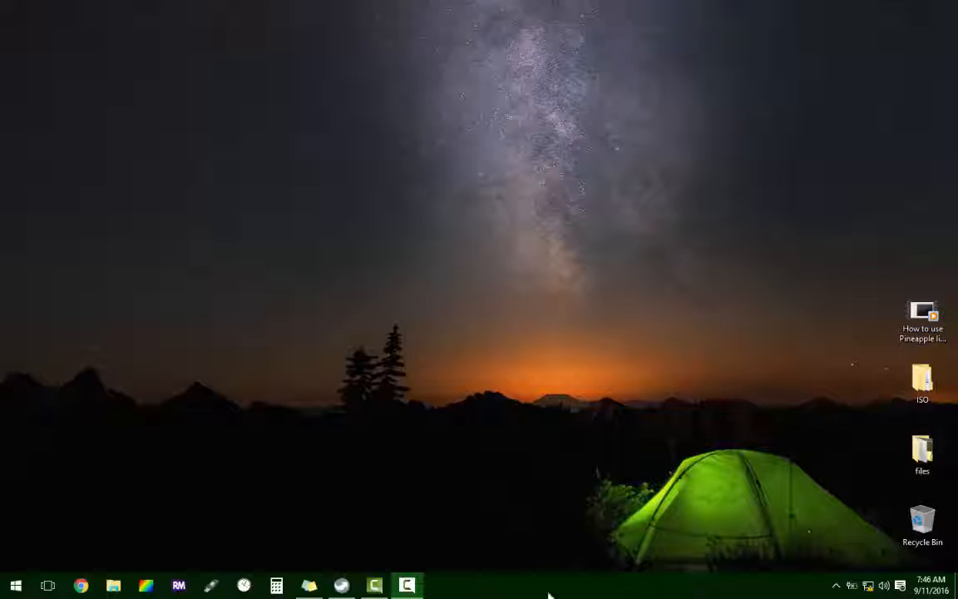
Filter the PortableApps launcher to the Partition Wizard entries by searching "part"
click(343, 584)
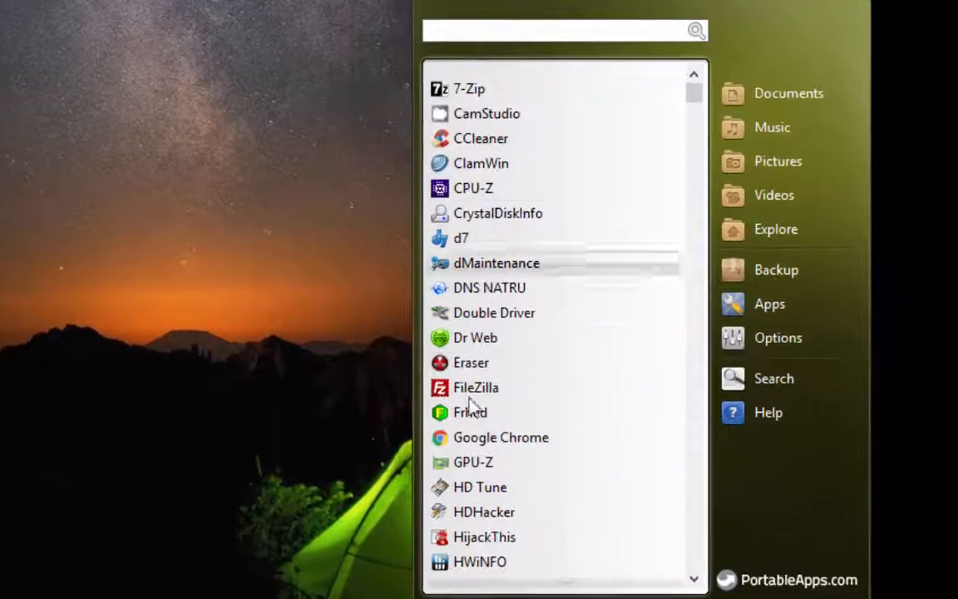
mouse_move(699, 116)
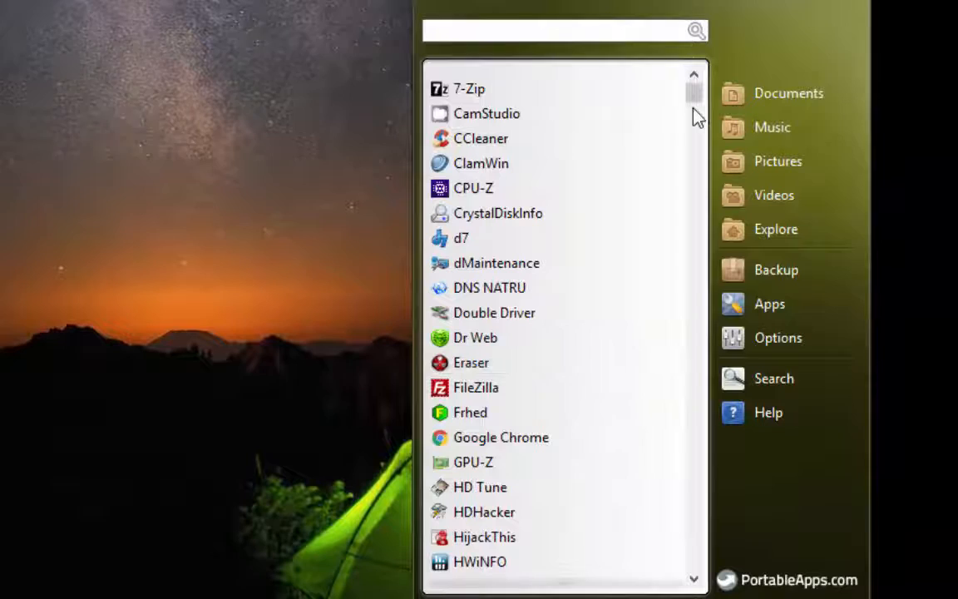
mouse_move(682, 81)
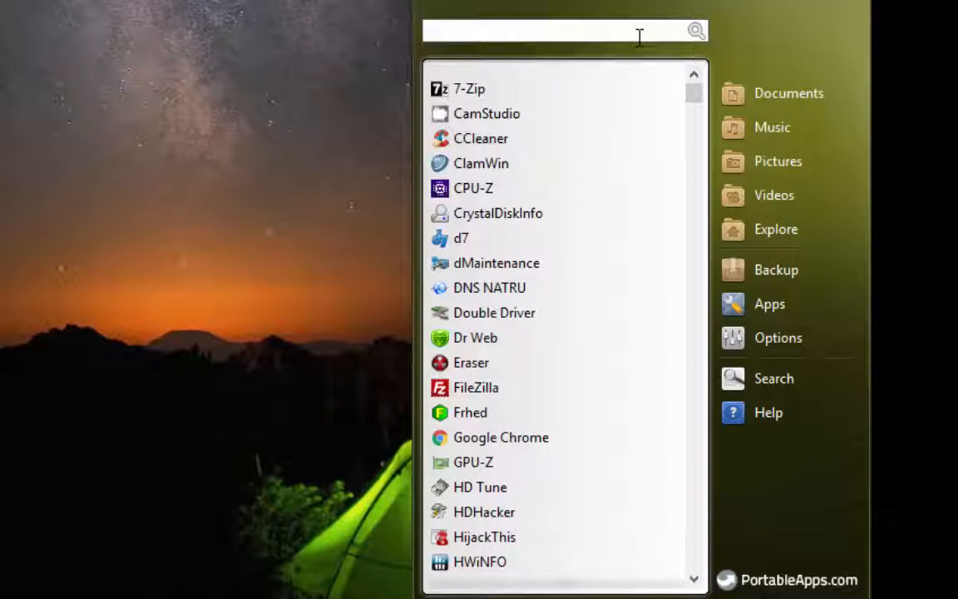
text(part)
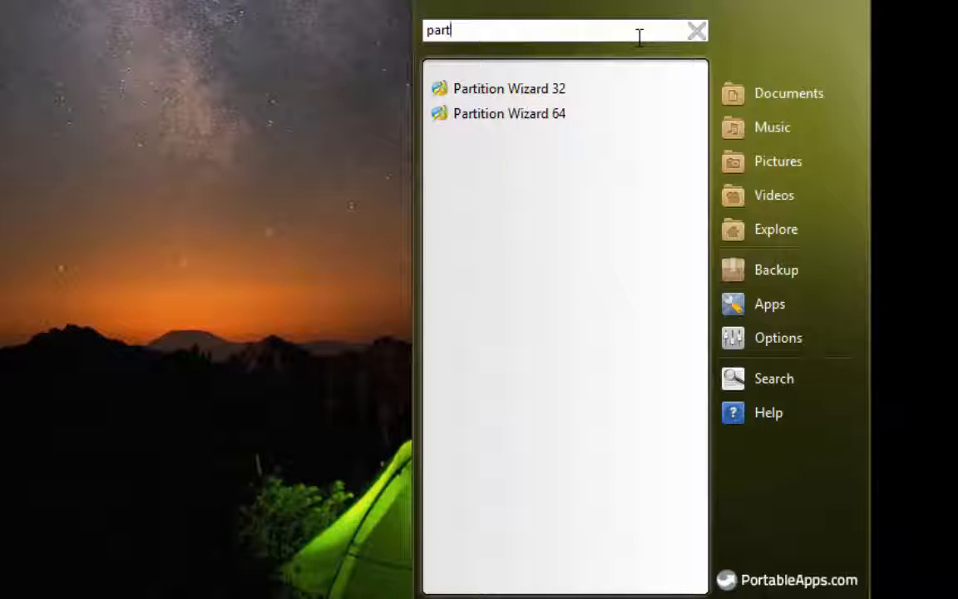
mouse_move(629, 97)
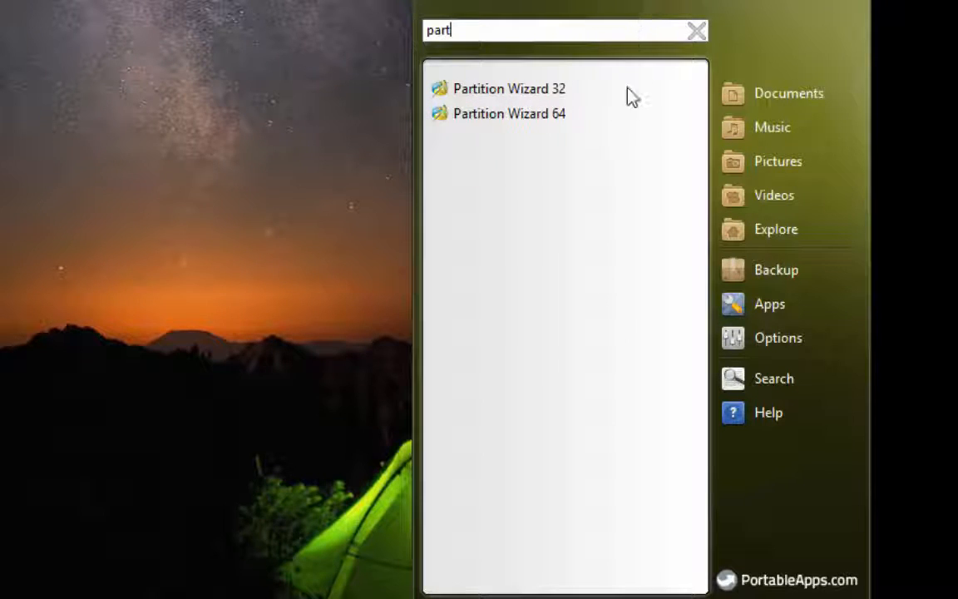
mouse_move(619, 252)
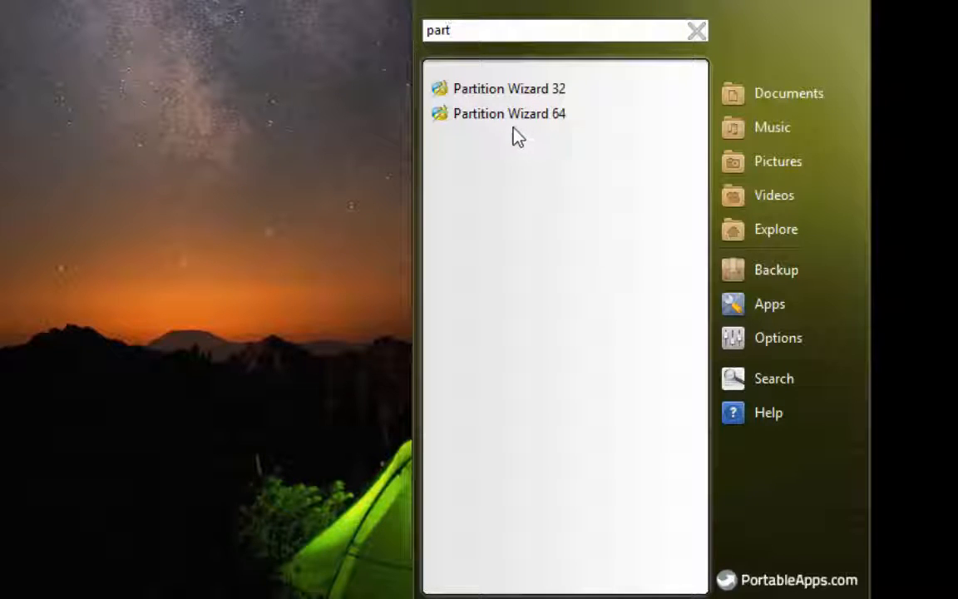
mouse_move(489, 127)
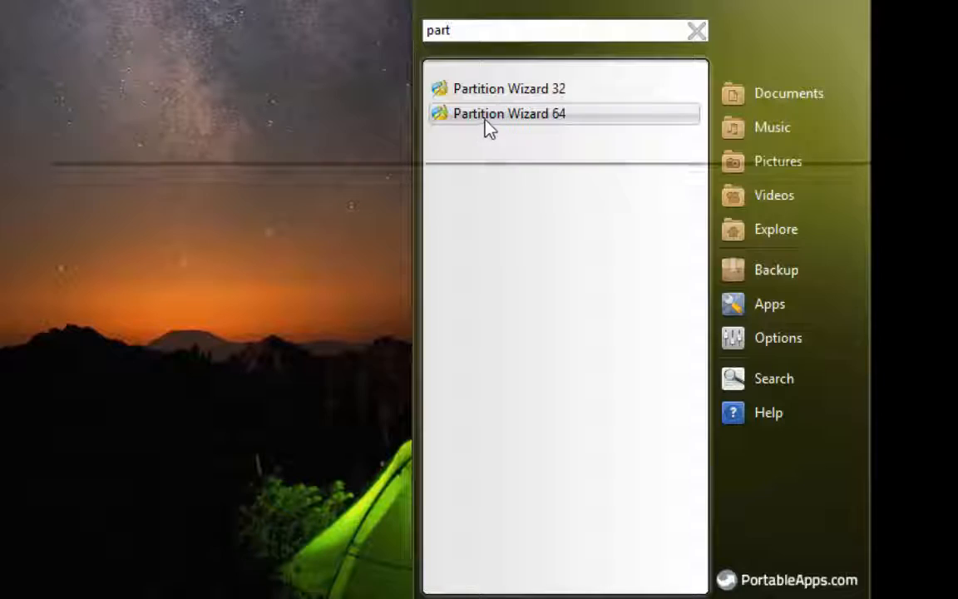
Launch Partition Wizard 64, showing Disk 1 with its C: and E: partitions
click(504, 114)
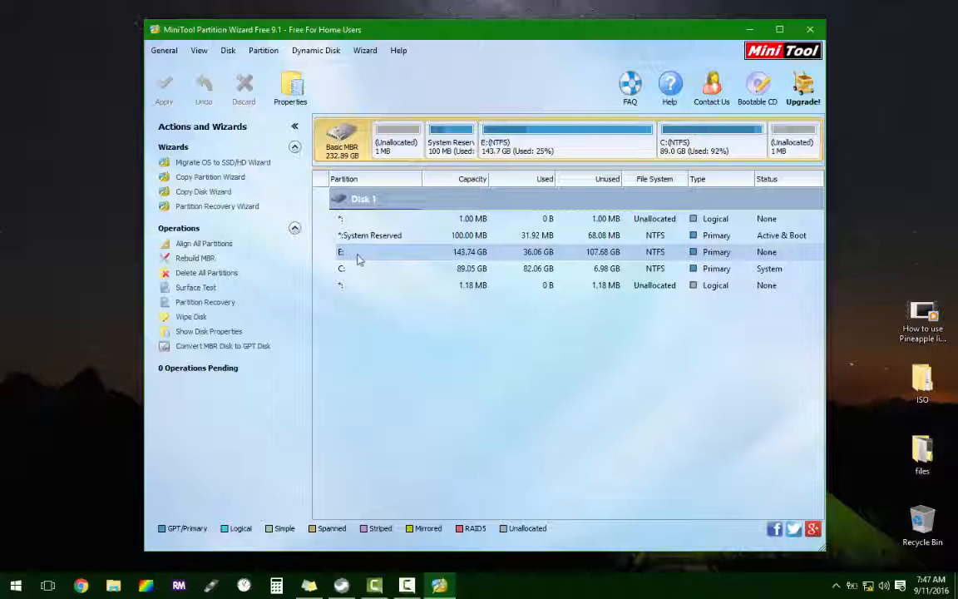
mouse_move(374, 263)
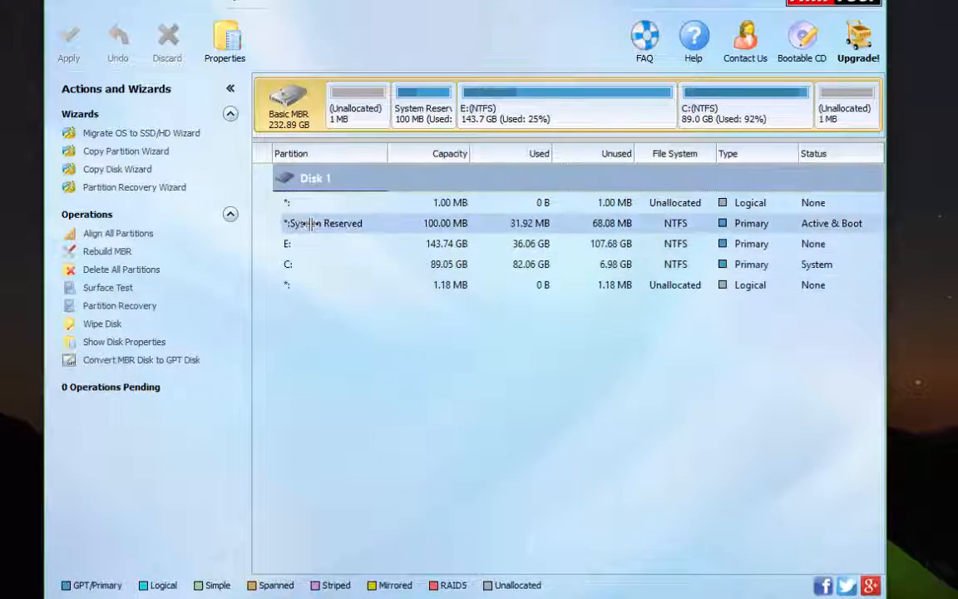
Bring up the partition actions for E: (143.74 GB NTFS) to delete it
right_click(286, 243)
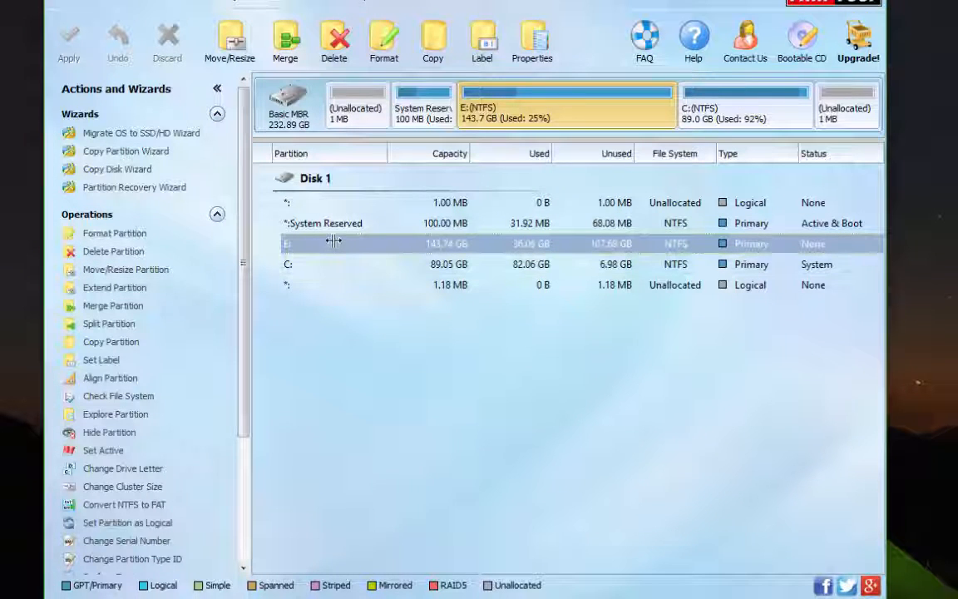
mouse_move(291, 243)
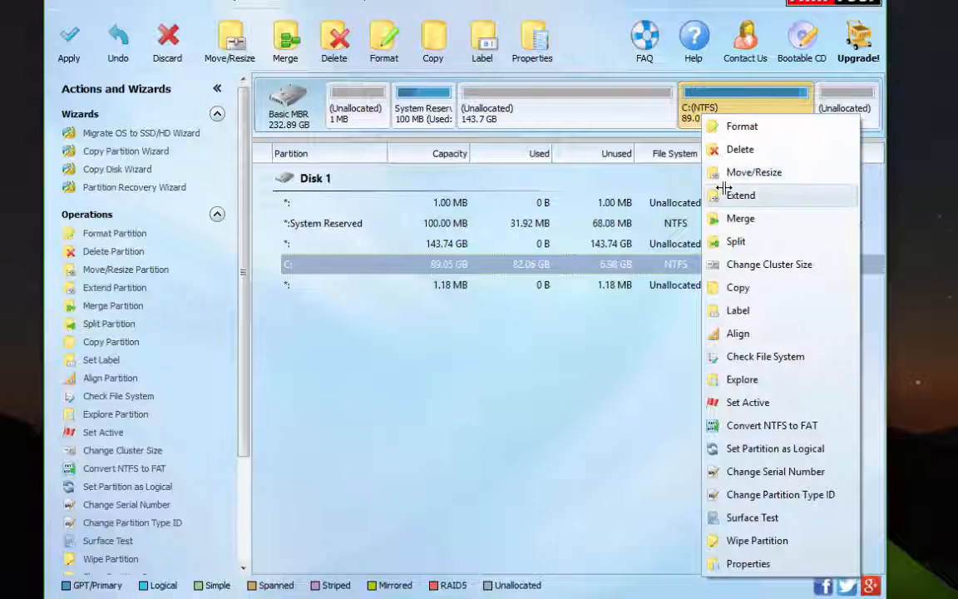
mouse_move(735, 241)
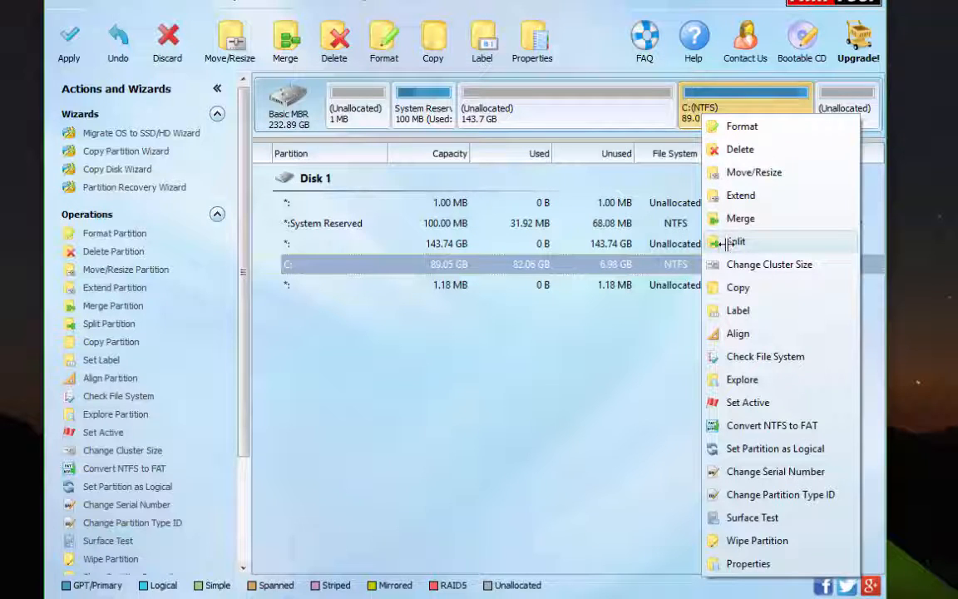
Move/Resize C: to fill the freed space, giving it 232.79 GB
click(754, 171)
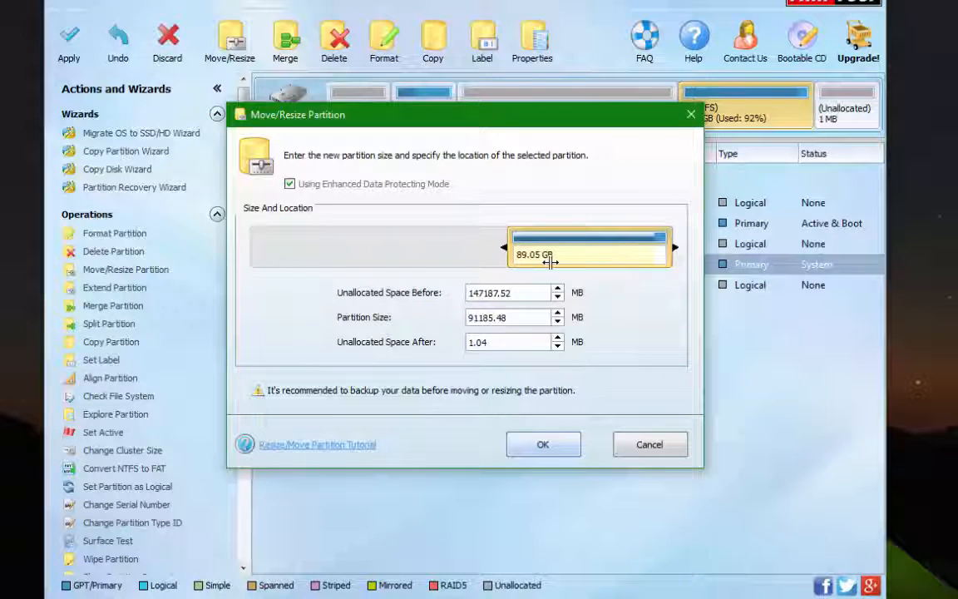
mouse_move(483, 251)
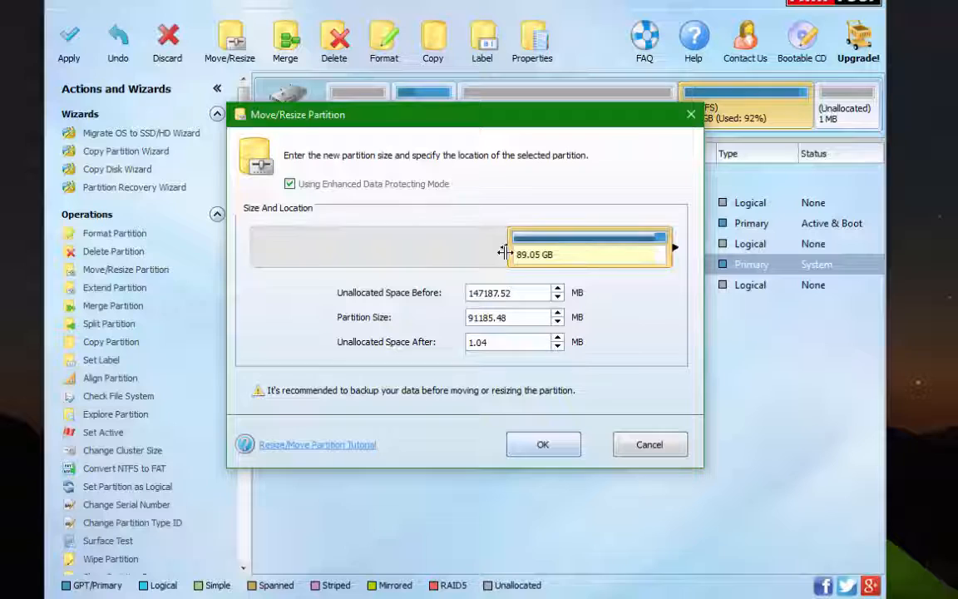
drag(502, 246, 246, 246)
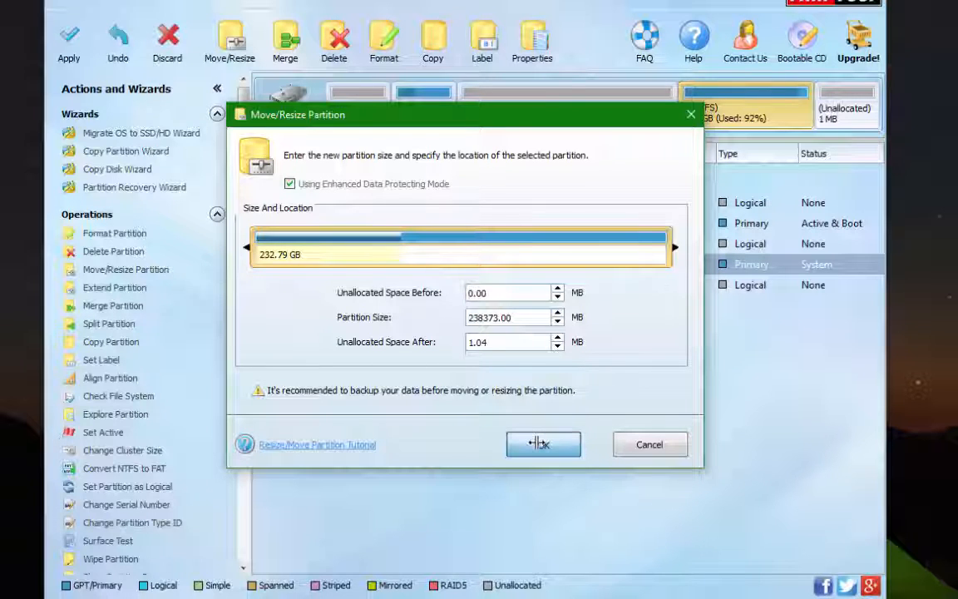
click(542, 444)
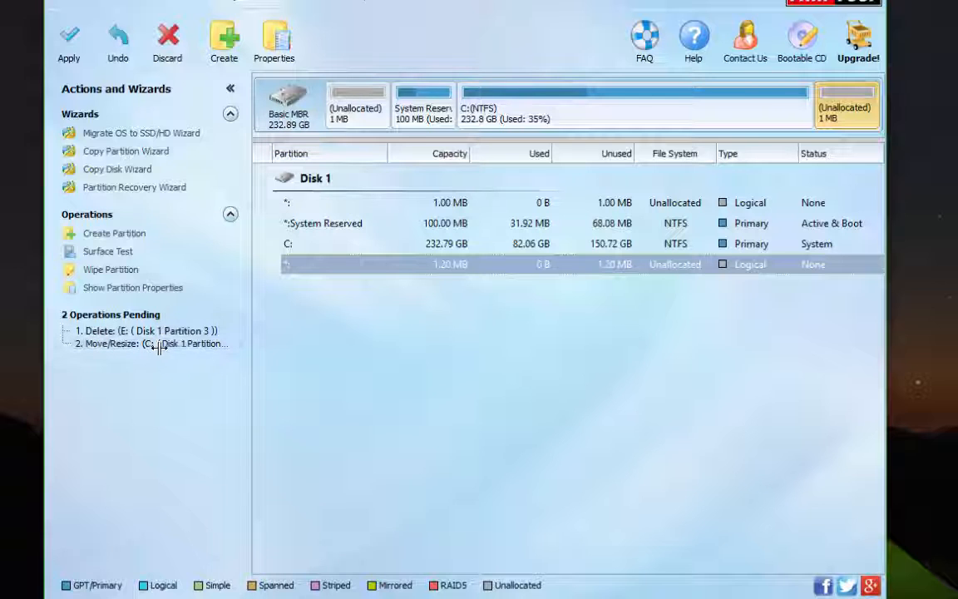
mouse_move(155, 396)
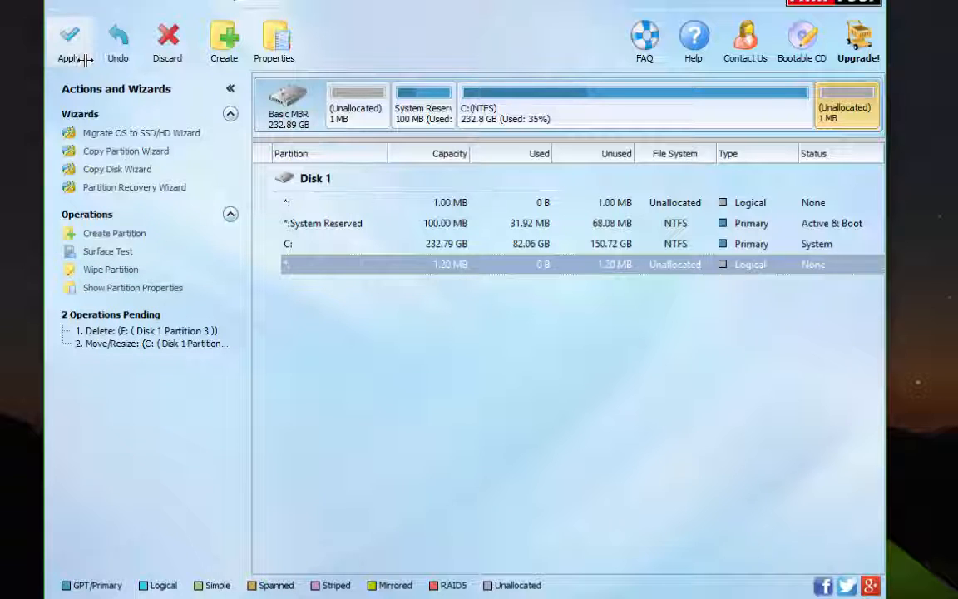
mouse_move(68, 41)
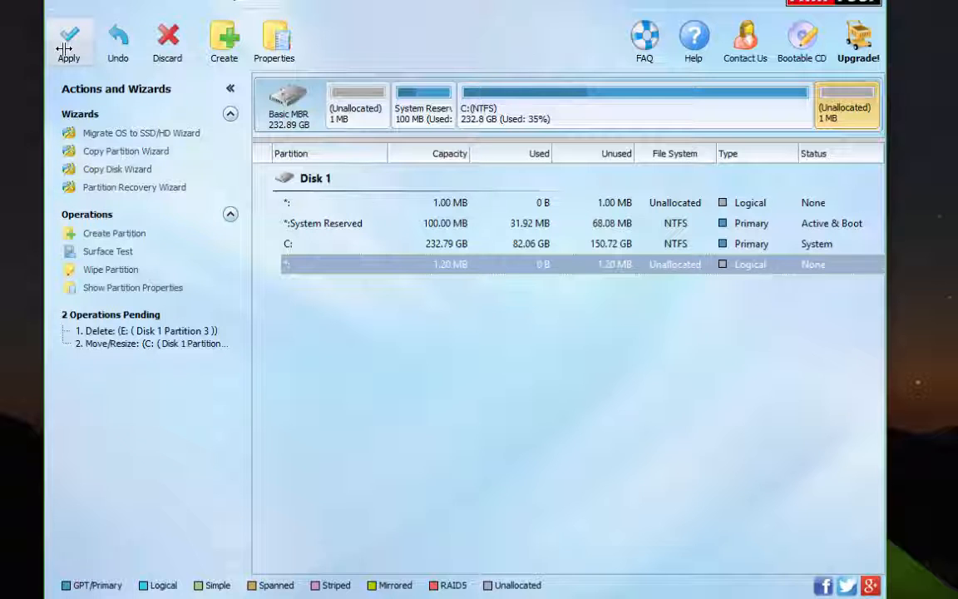
Apply the two pending operations and confirm in the Apply Changes prompt
click(69, 37)
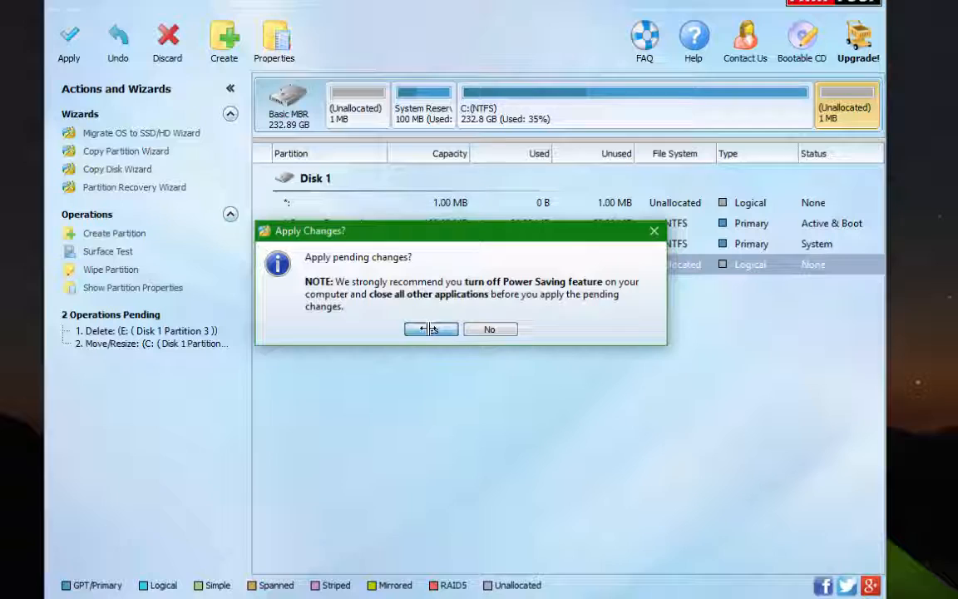
click(430, 329)
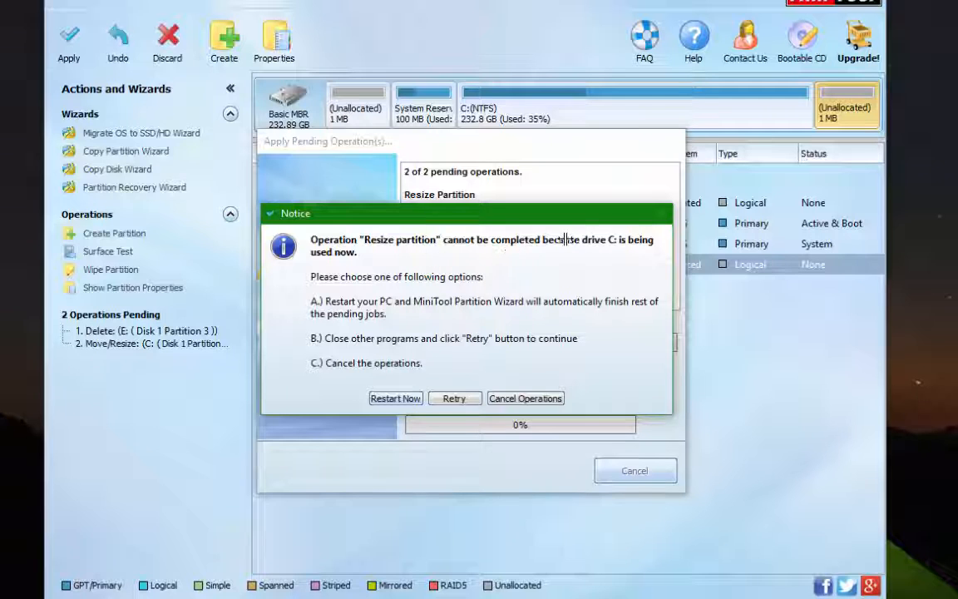
mouse_move(424, 324)
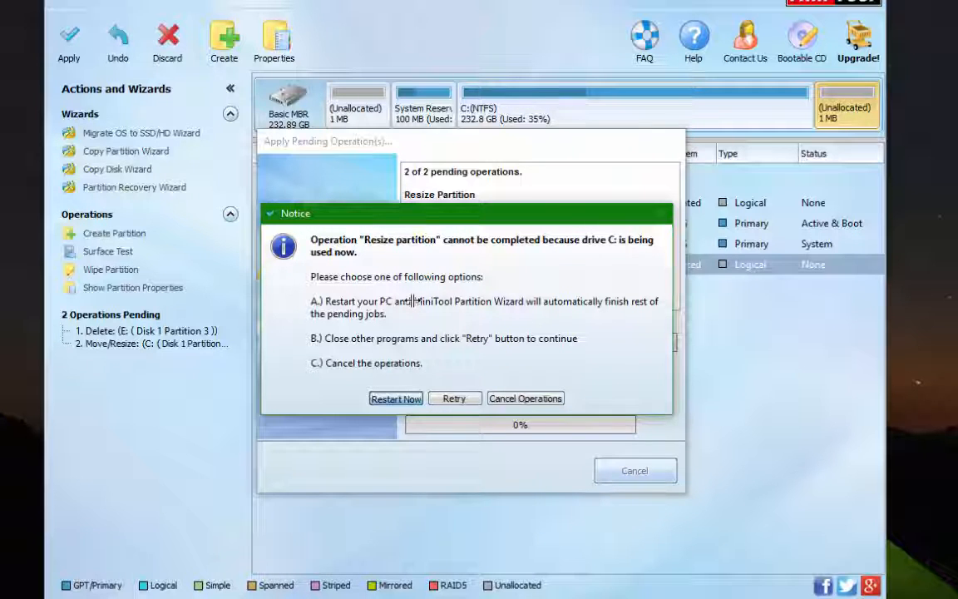
Answer the in-use notice with Restart Now so the C: resize finishes on reboot
click(396, 397)
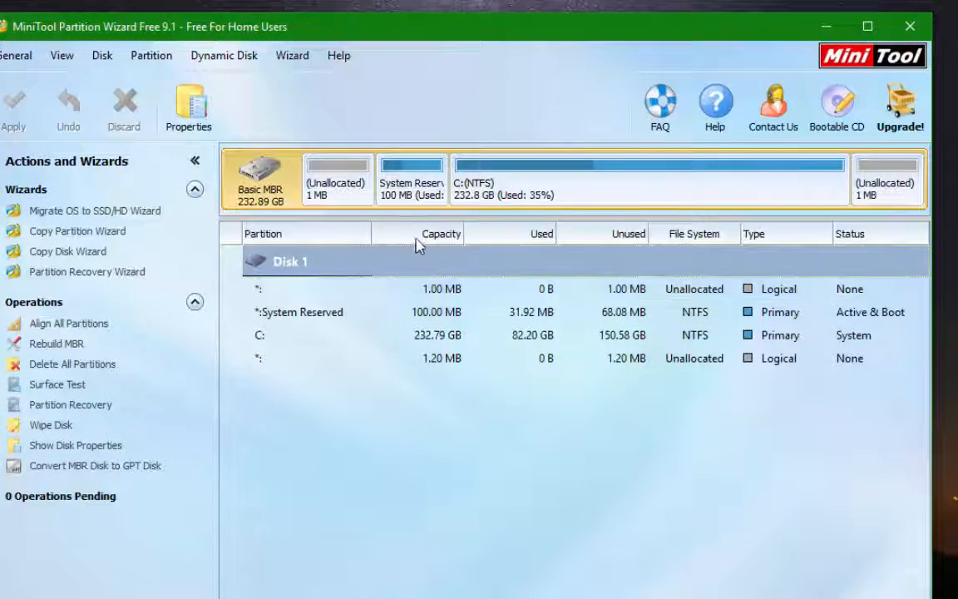
mouse_move(455, 199)
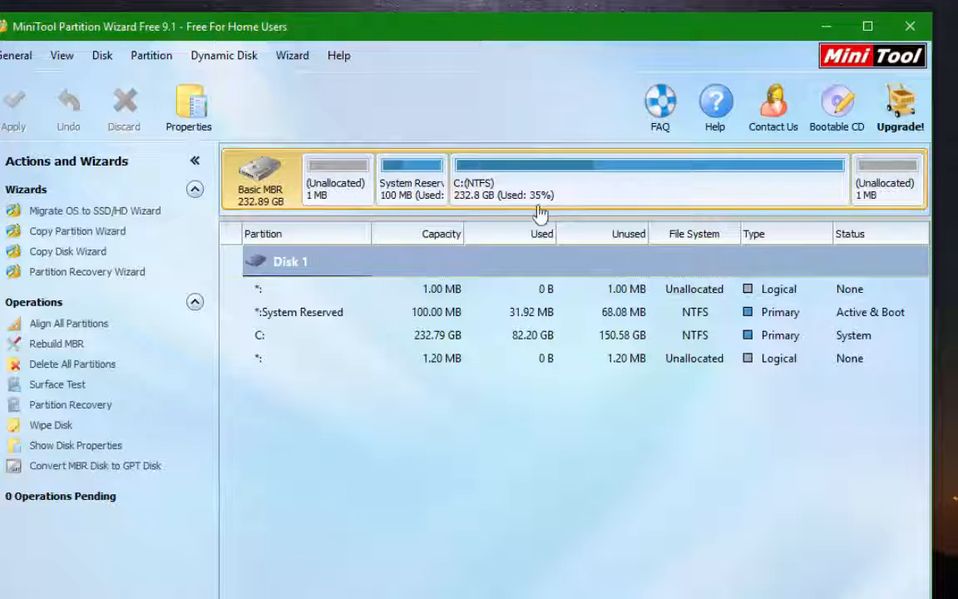
mouse_move(680, 213)
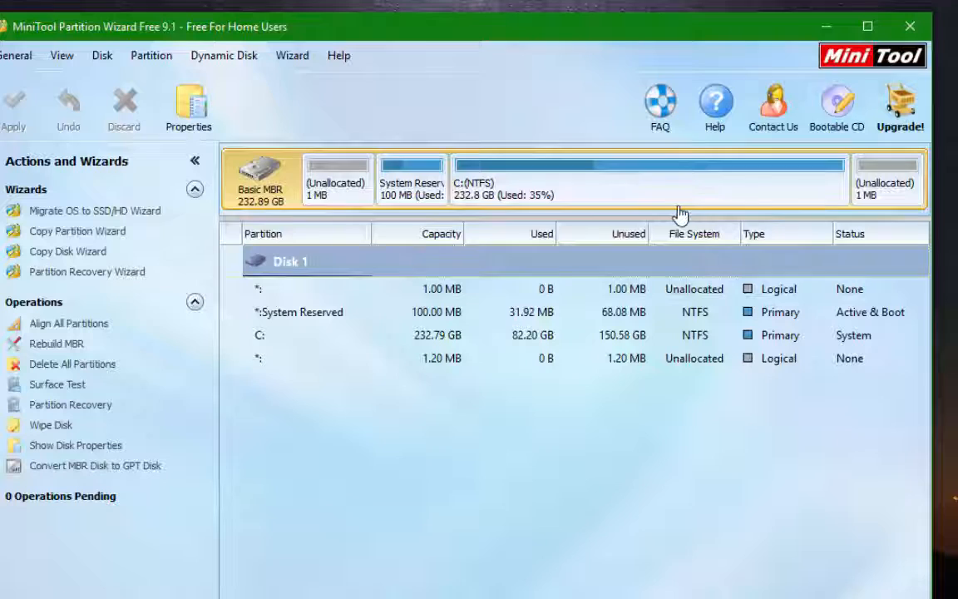
mouse_move(699, 209)
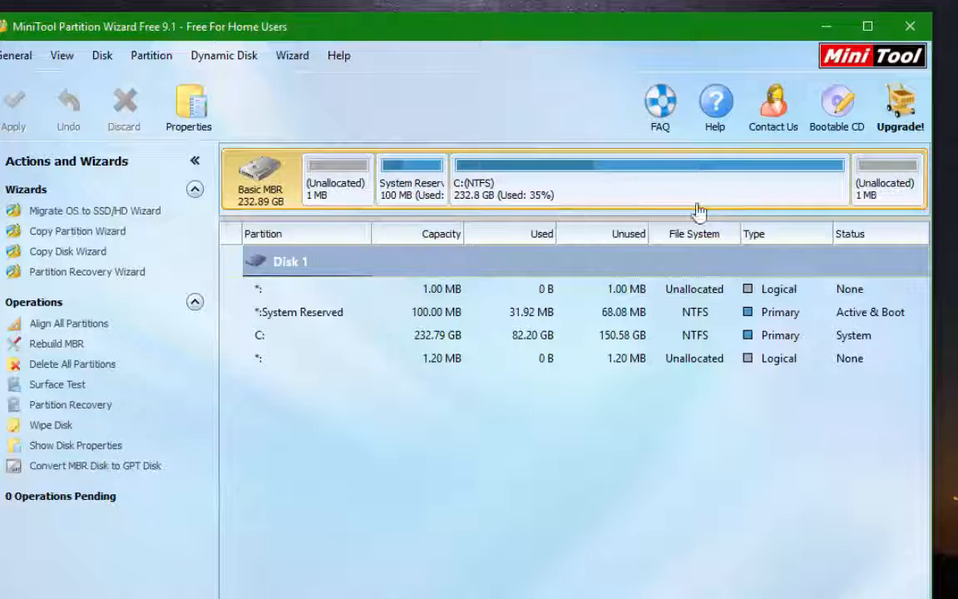
mouse_move(629, 203)
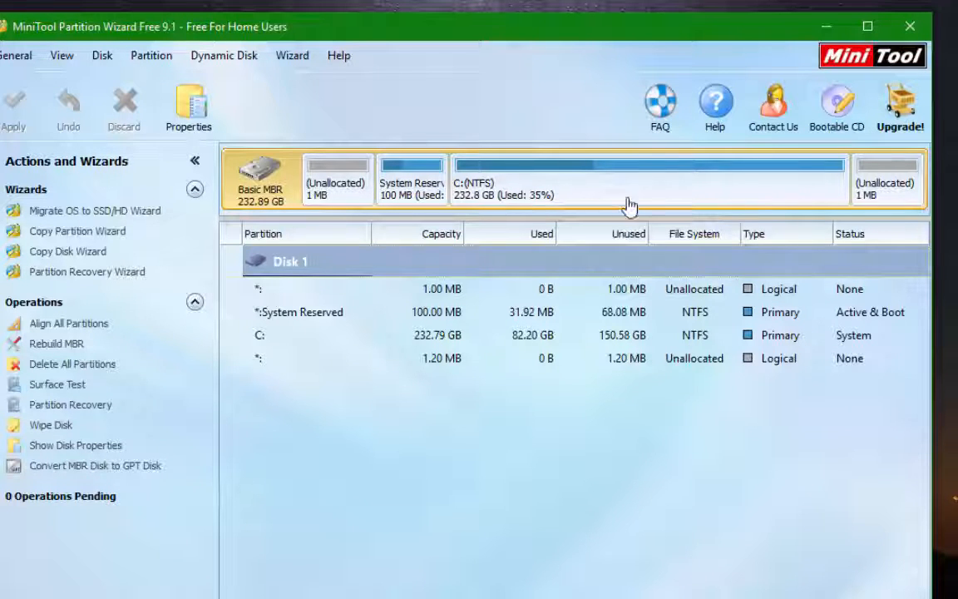